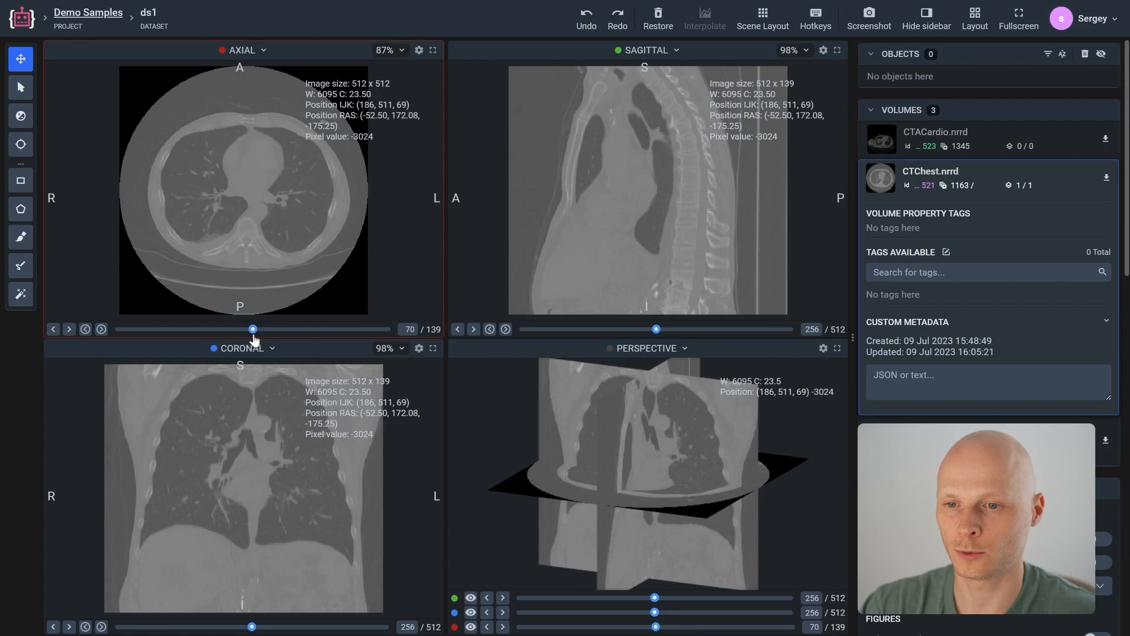
mouse_move(534, 158)
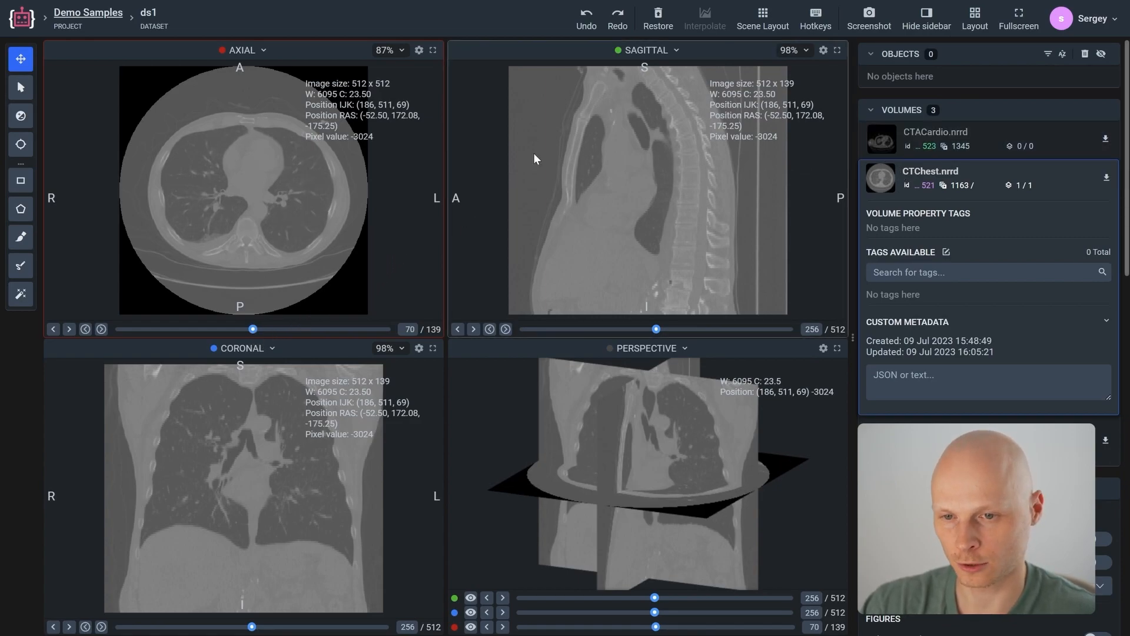
mouse_move(425, 165)
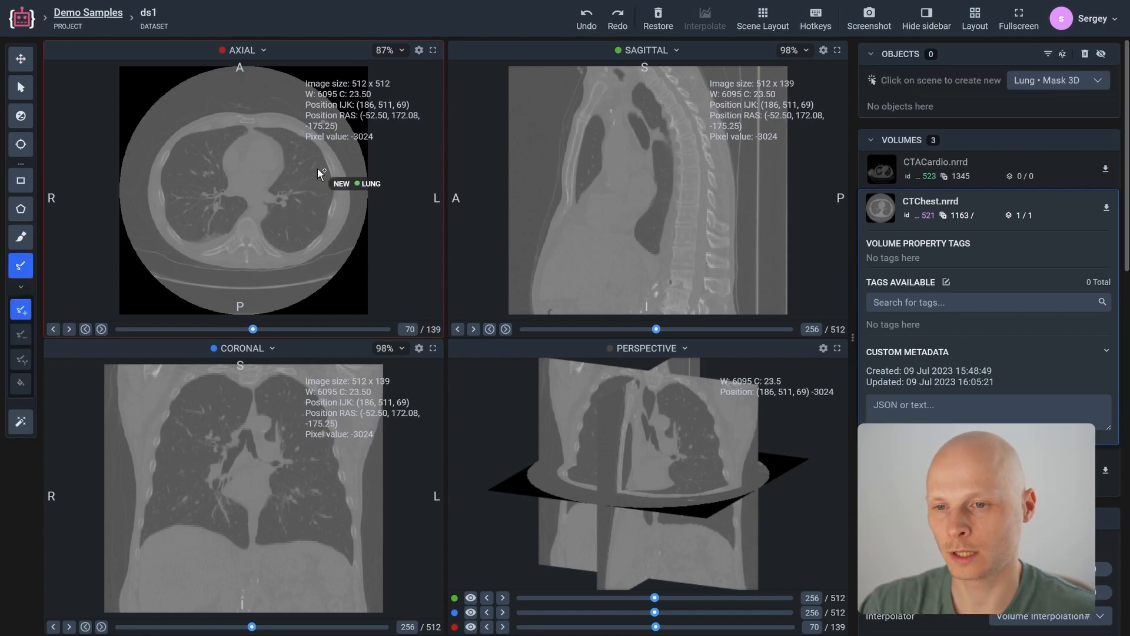
Trace the lung outline from the heart border with smart scissors on axial slice 70, creating the green Lung mask
left_click(432, 49)
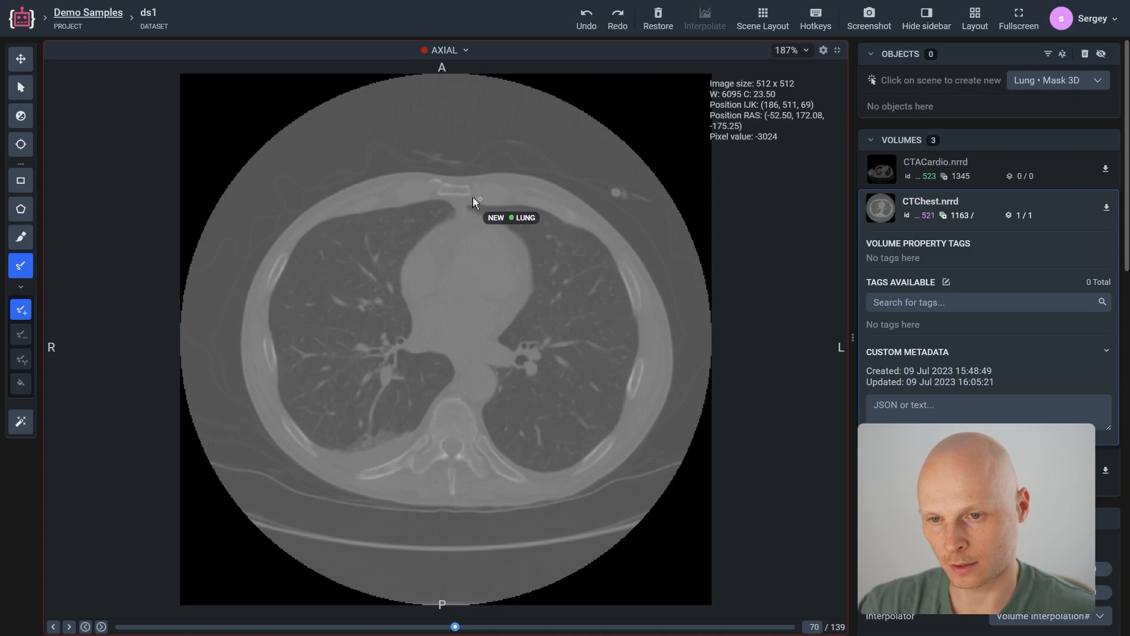
mouse_move(445, 219)
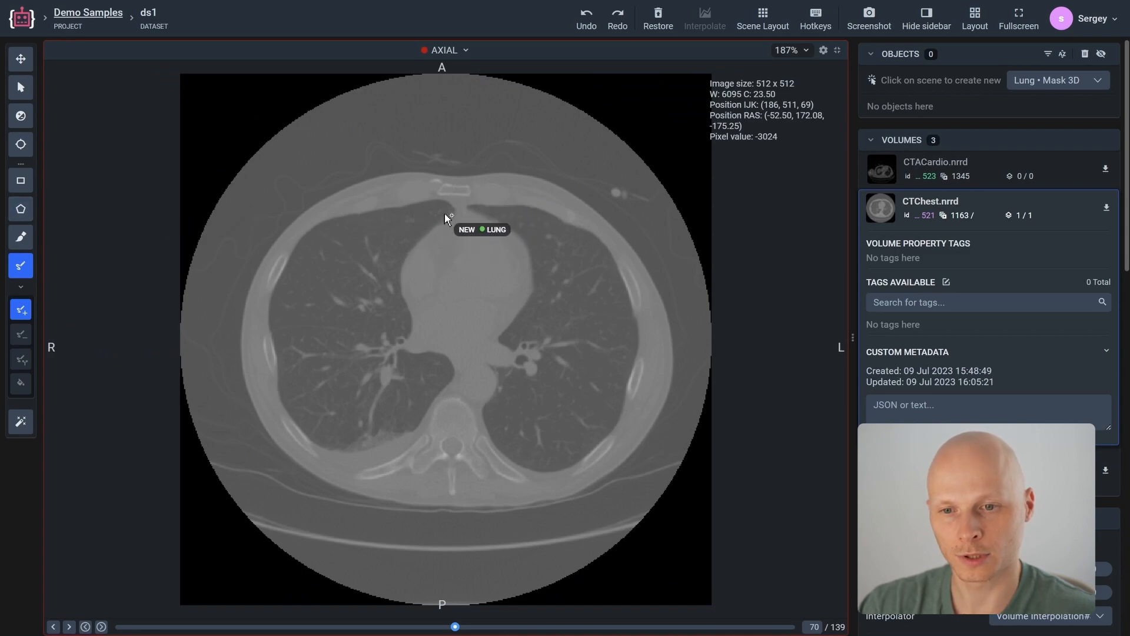
mouse_move(470, 210)
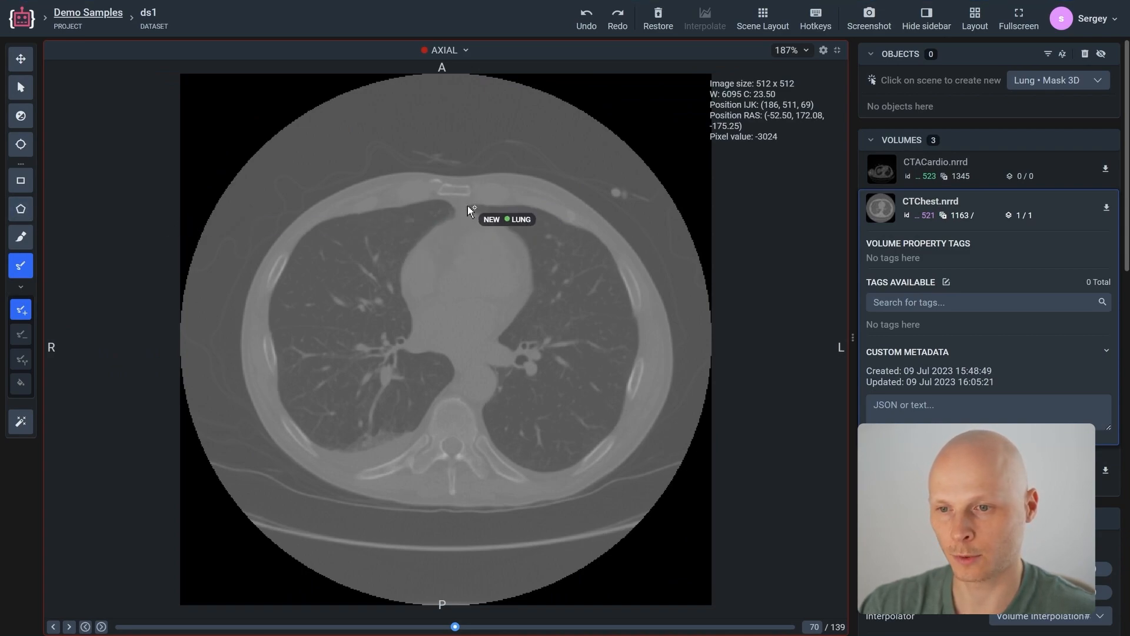
left_click(467, 205)
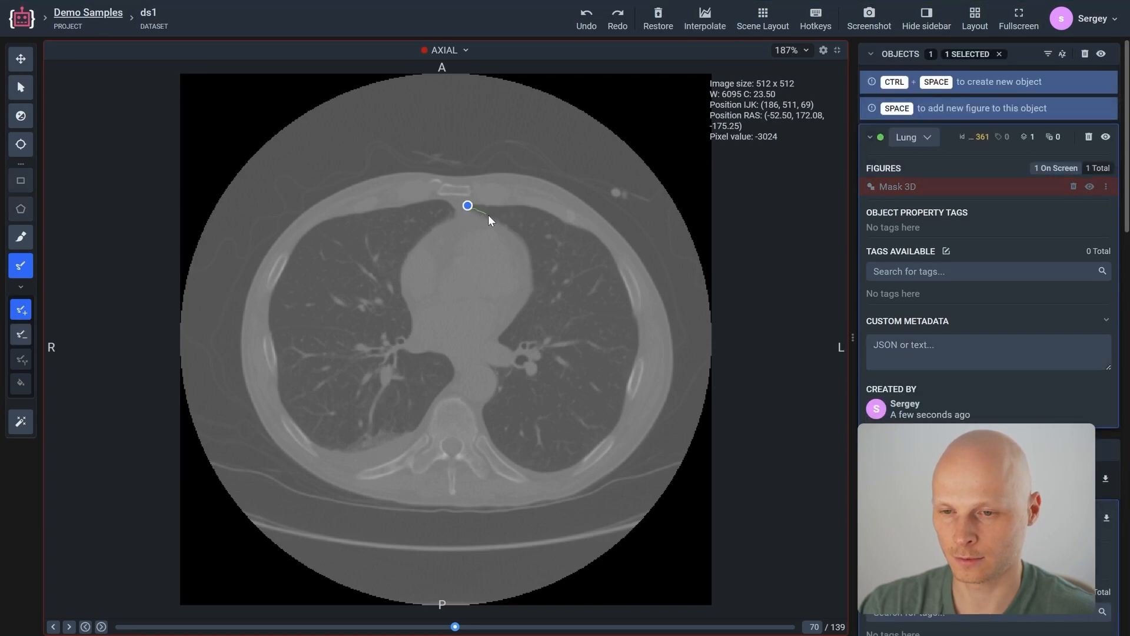
left_click_drag(468, 204, 520, 318)
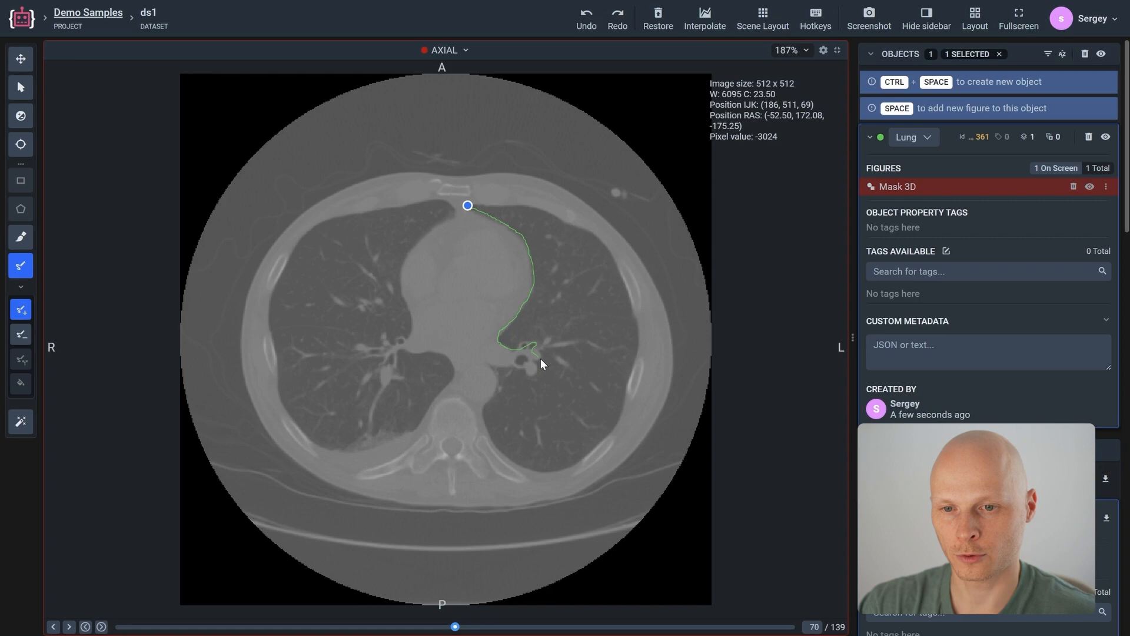
left_click_drag(541, 364, 497, 451)
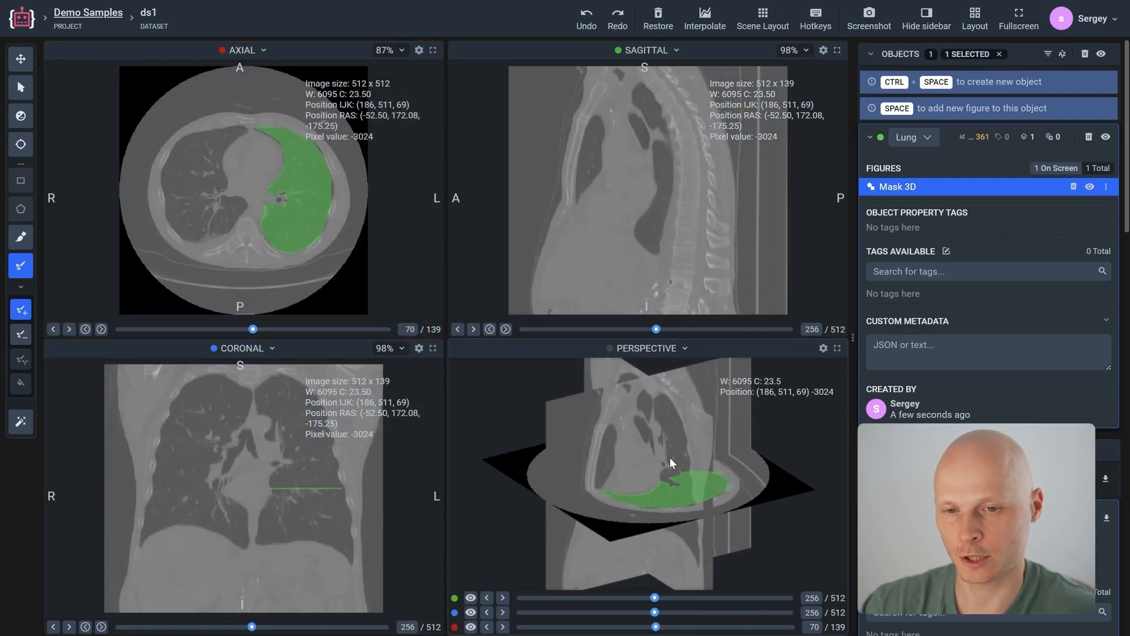
left_click_drag(253, 329, 261, 328)
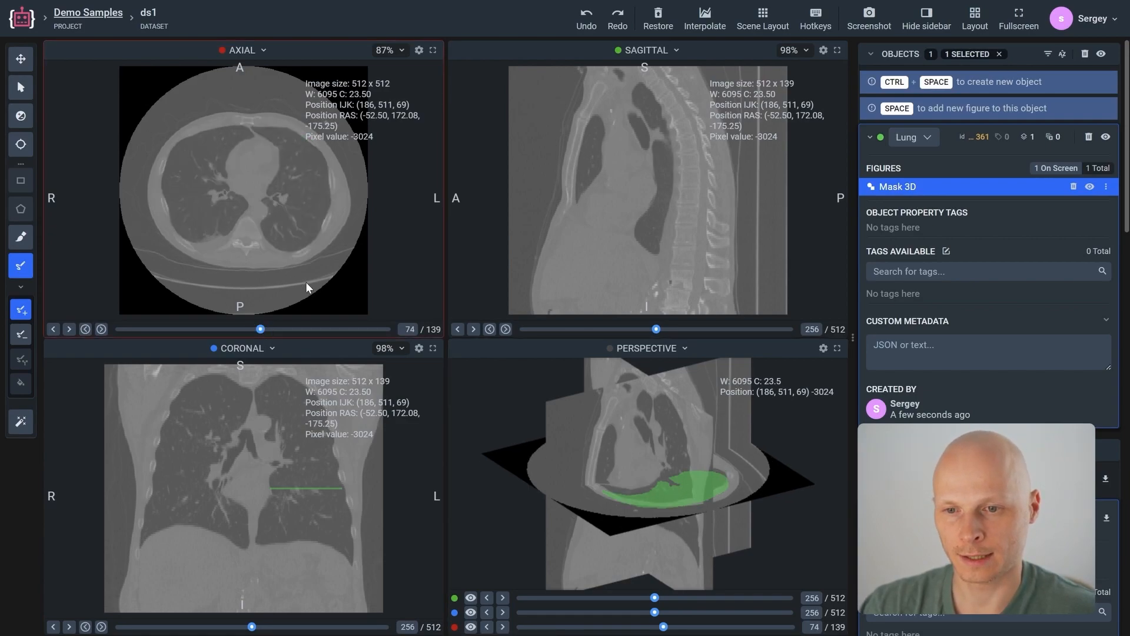
mouse_move(432, 51)
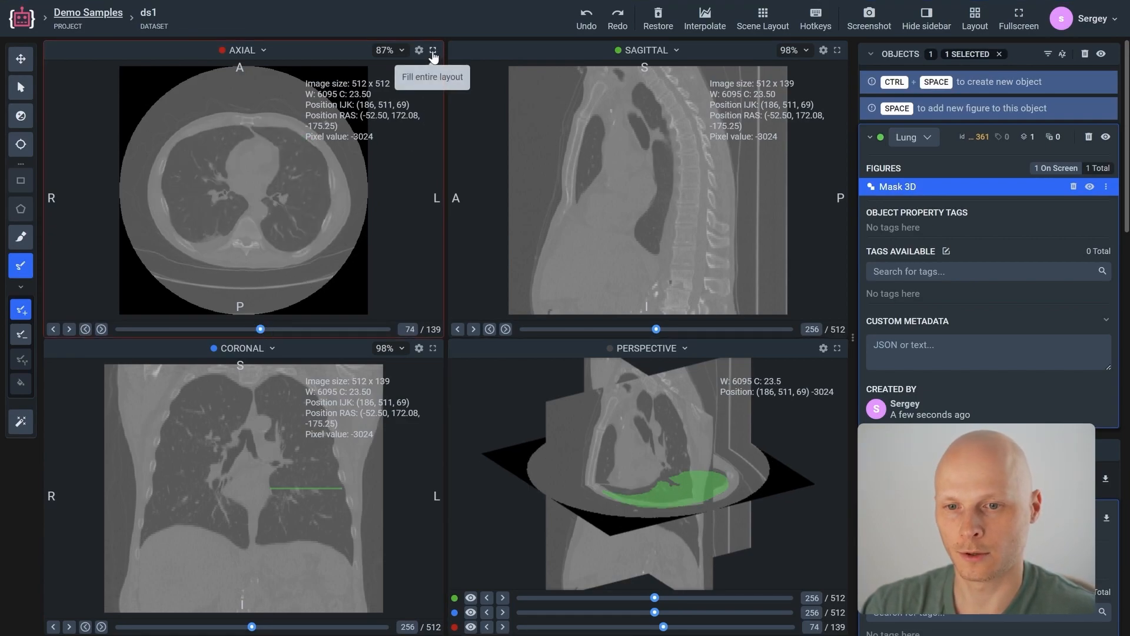
Brush green strokes along the lung's inner edge and remaining outline on axial slice 74
left_click(432, 51)
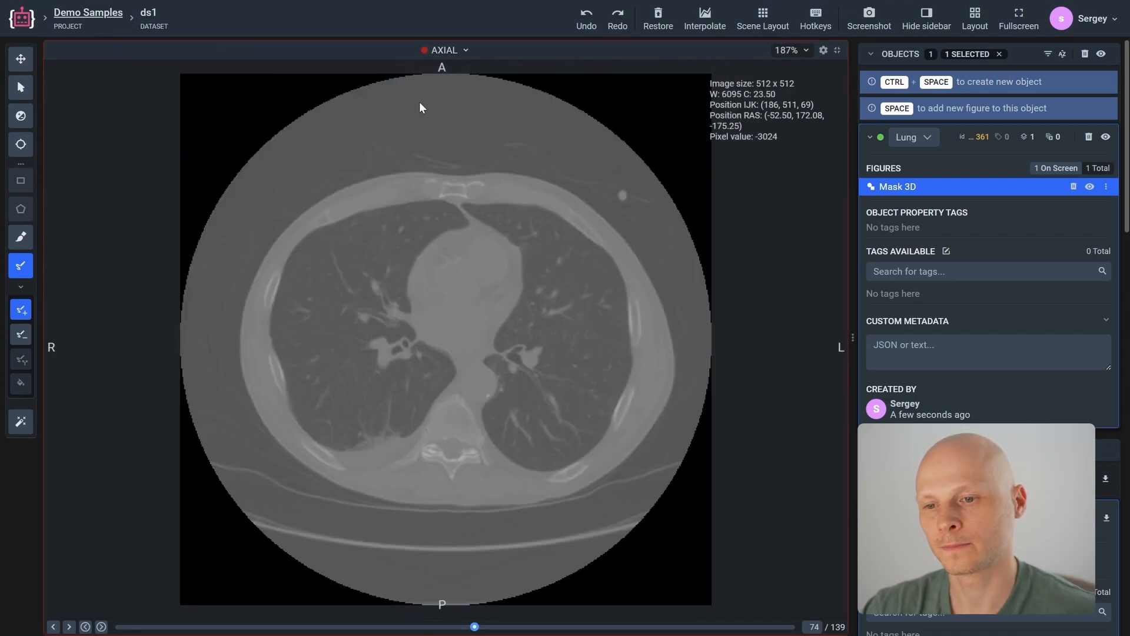
left_click(21, 237)
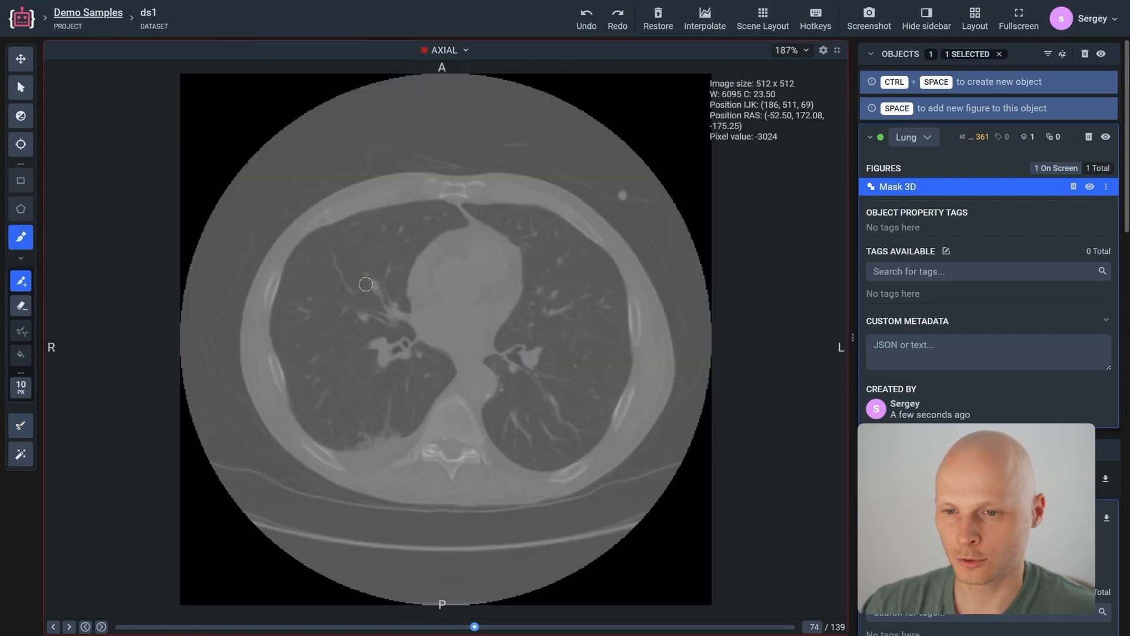
mouse_move(536, 217)
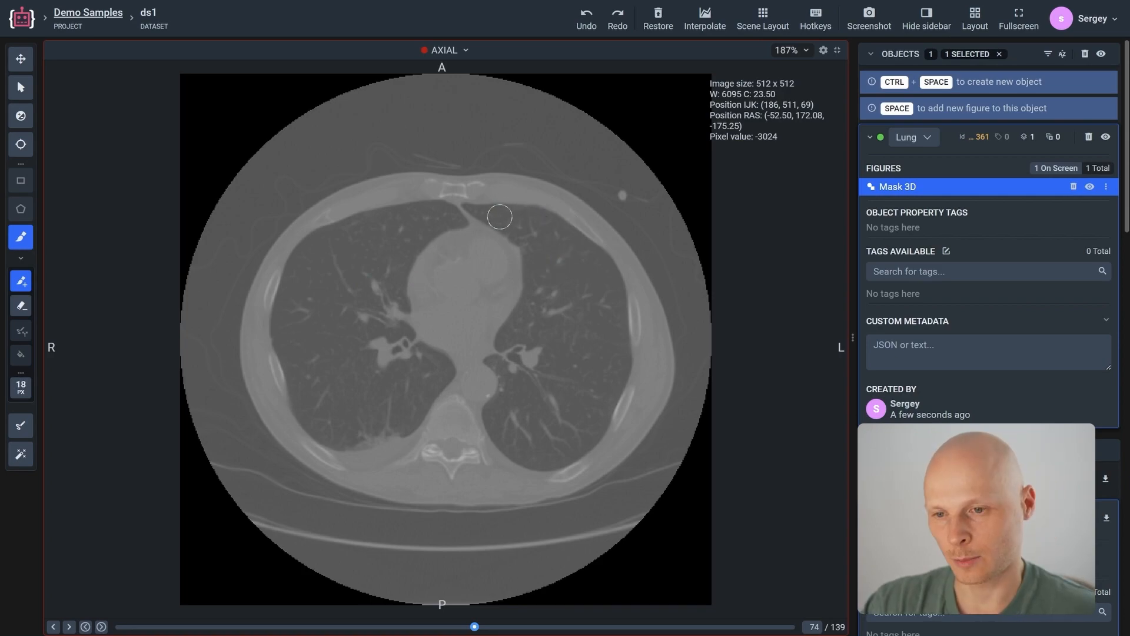
left_click_drag(499, 216, 517, 340)
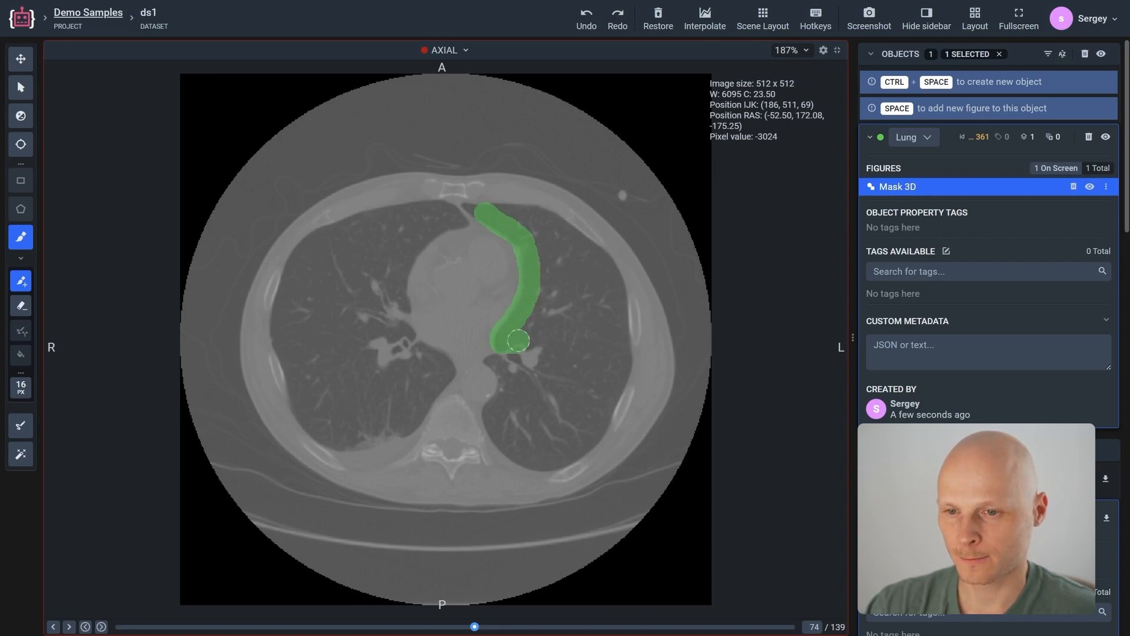
left_click_drag(518, 341, 462, 191)
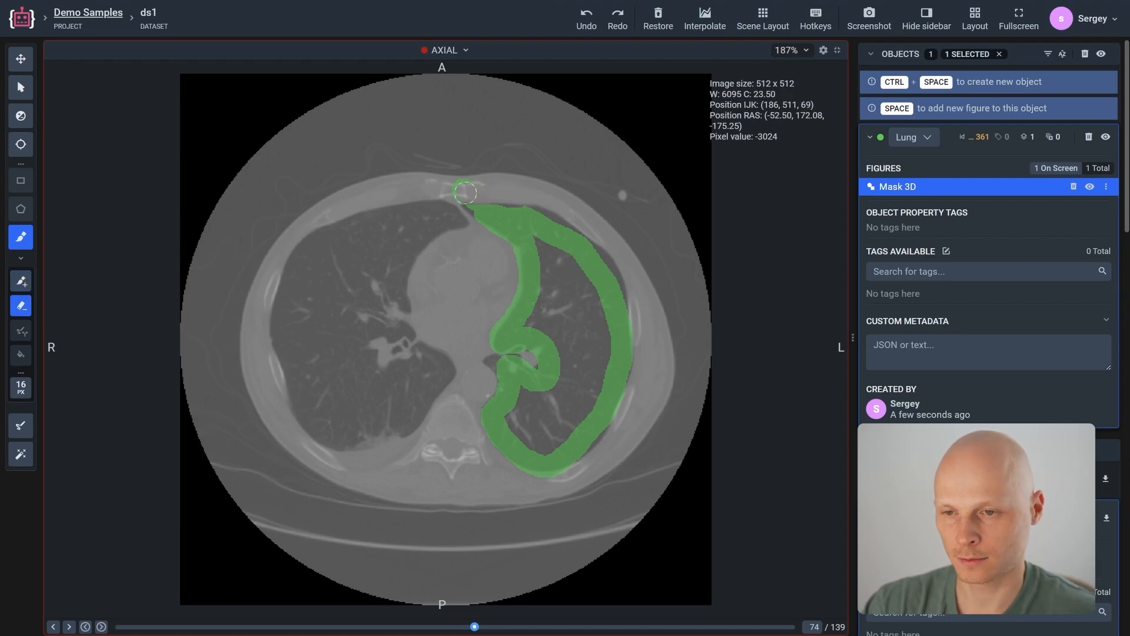
Erase the stray paint above the lung tip and fill the lung interior green
left_click(20, 425)
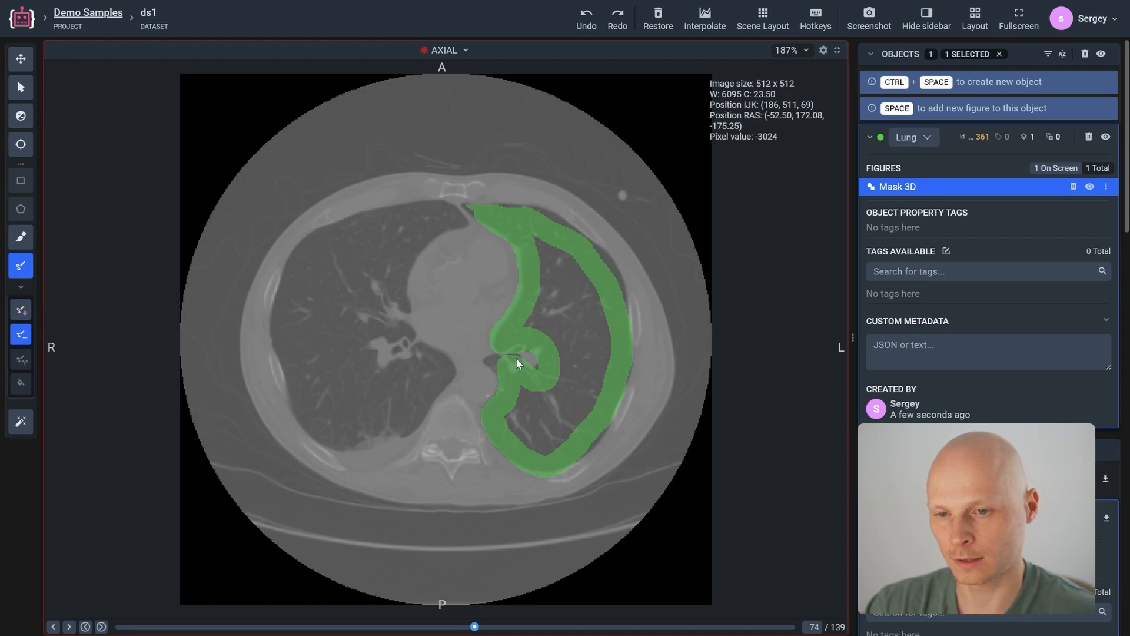
left_click(516, 286)
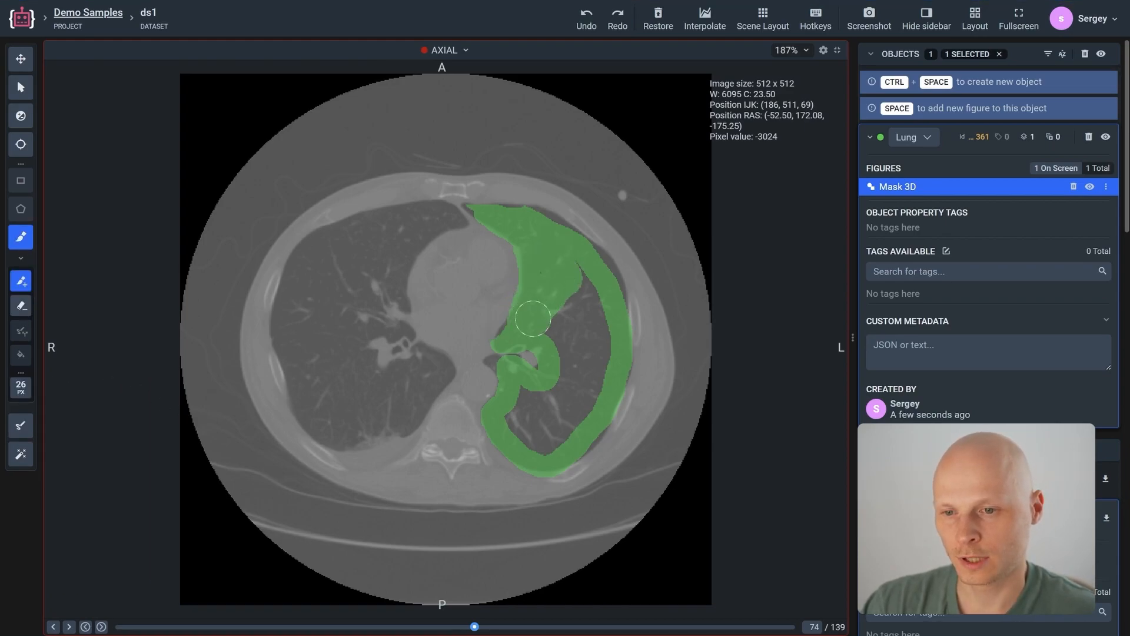
left_click_drag(534, 317, 544, 425)
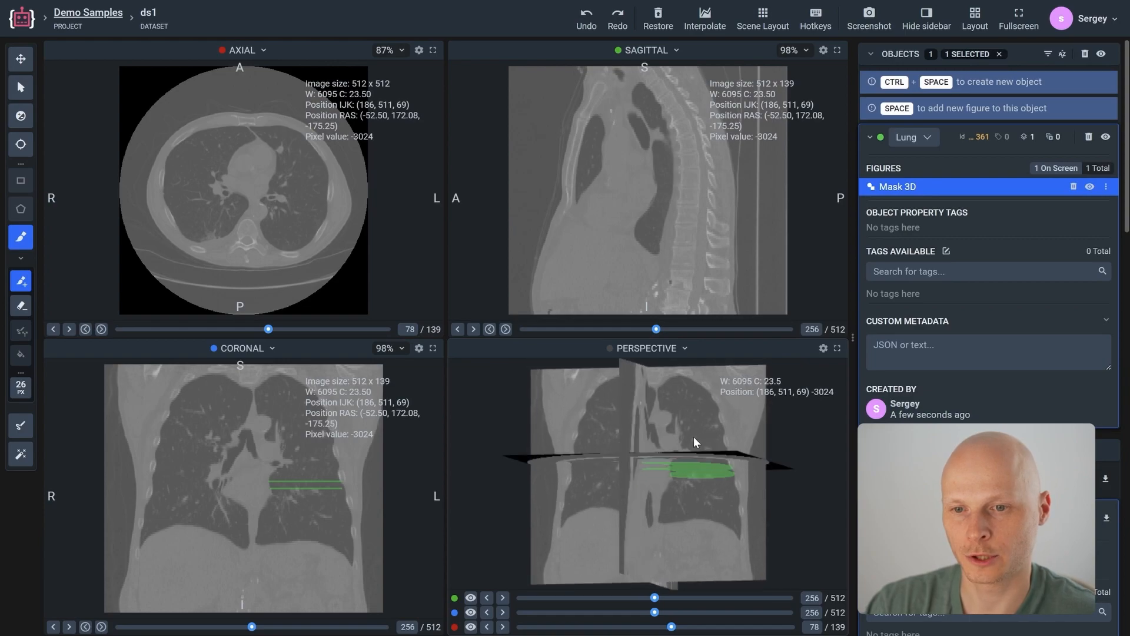
Mask the lung with the Smart tool on axial slice 90 and later slices toward 120
left_click_drag(696, 441, 682, 464)
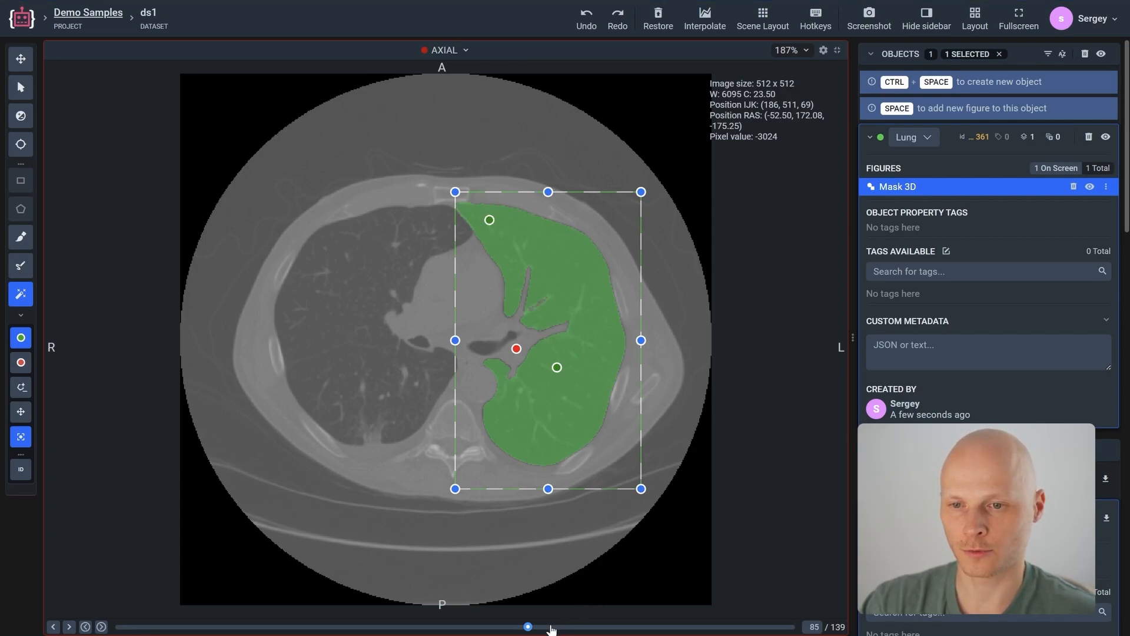
left_click_drag(528, 625, 553, 625)
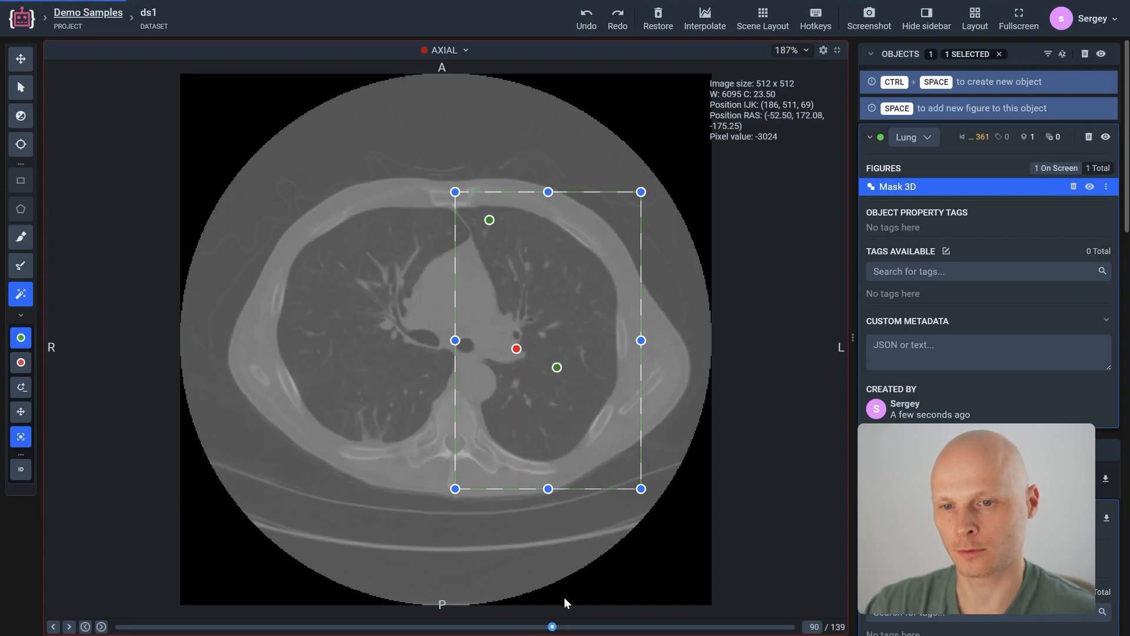
left_click(516, 335)
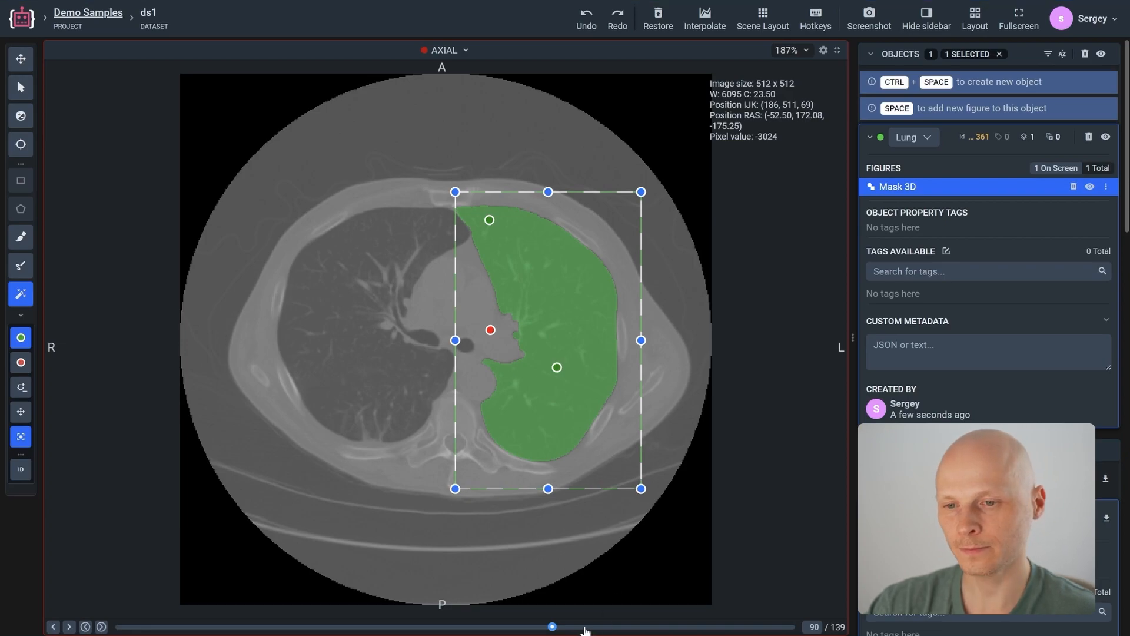
left_click_drag(552, 625, 580, 625)
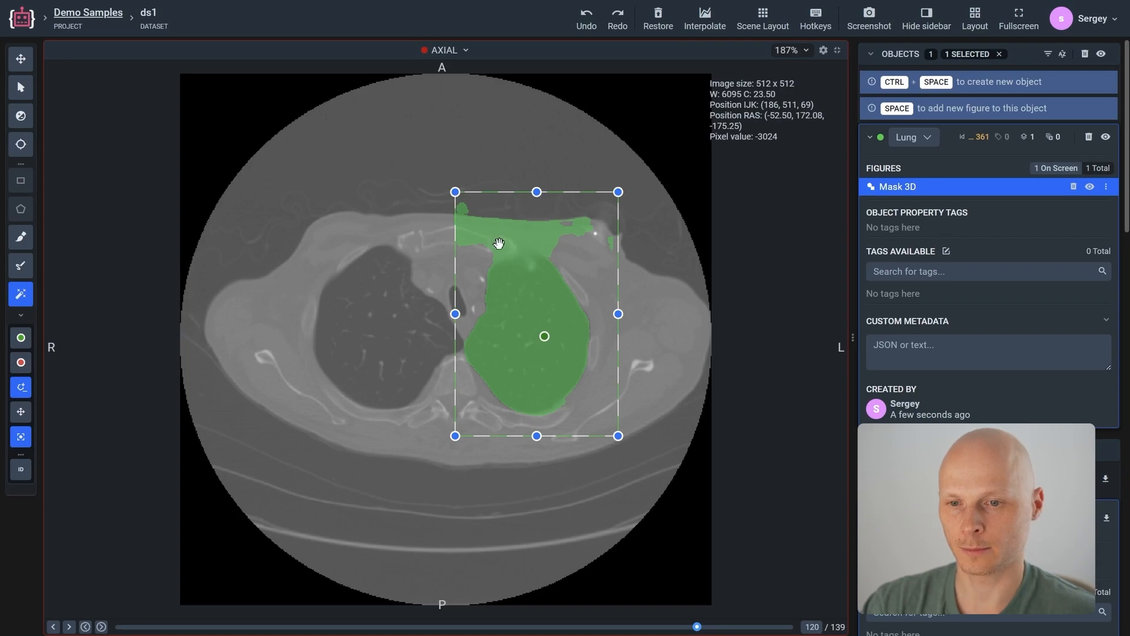
left_click(20, 59)
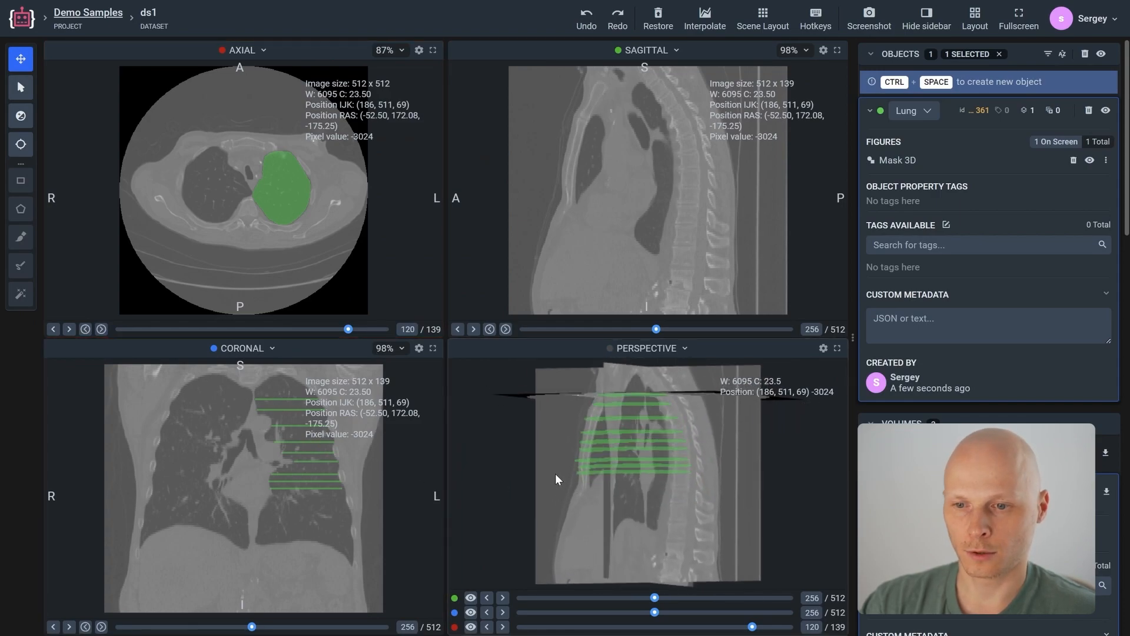
Interpolate the lung bands into one continuous 3D mask and apply the result
left_click_drag(556, 479, 634, 509)
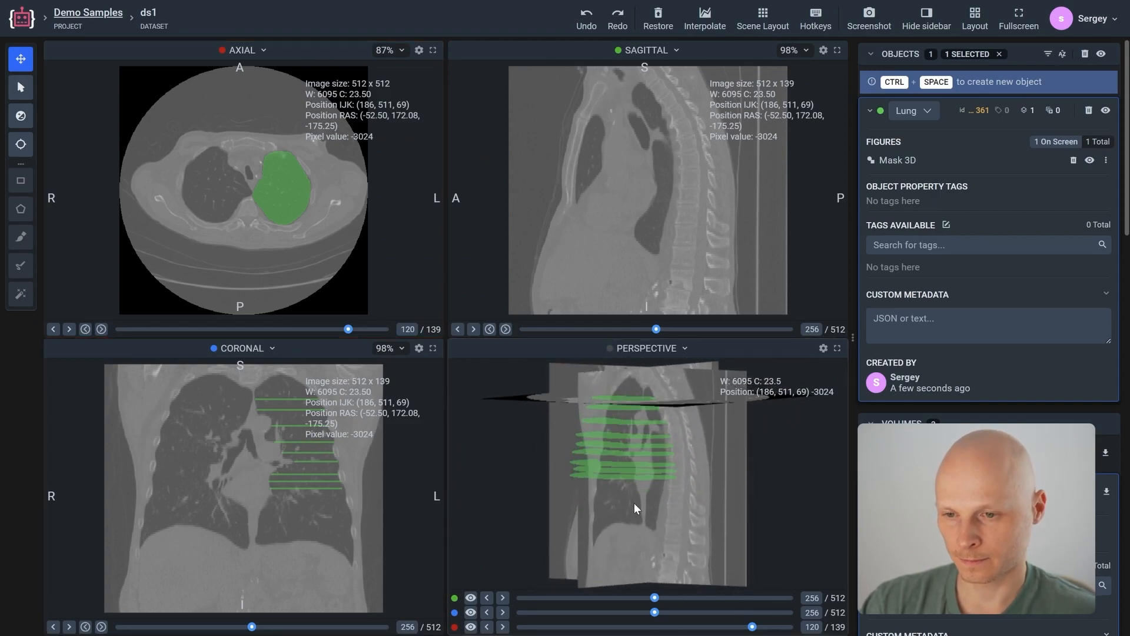
mouse_move(686, 497)
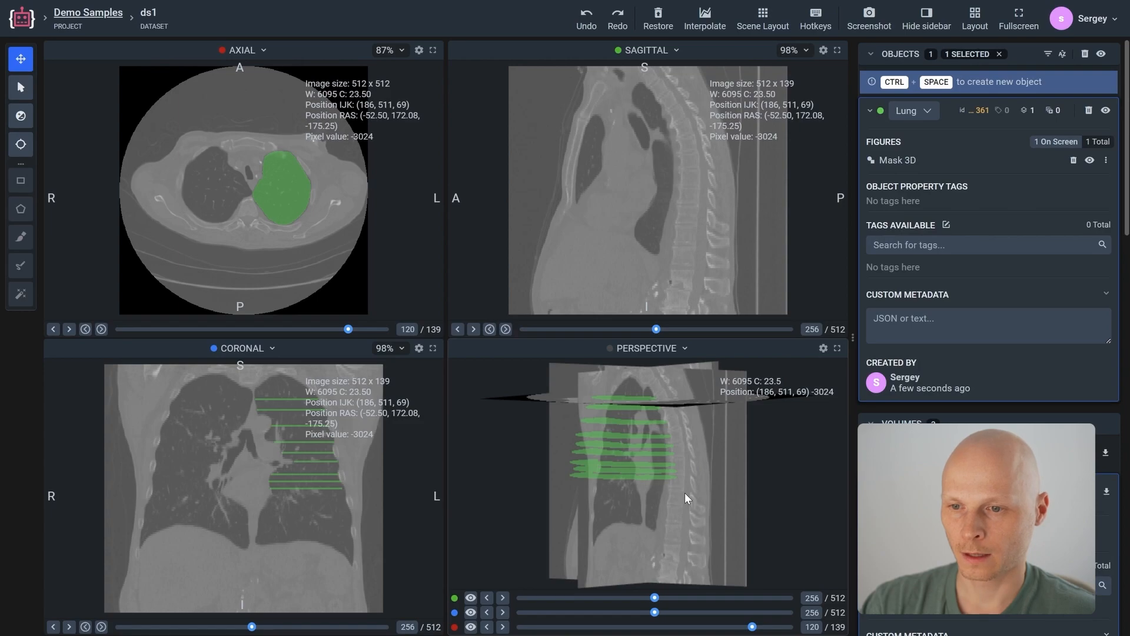
mouse_move(704, 14)
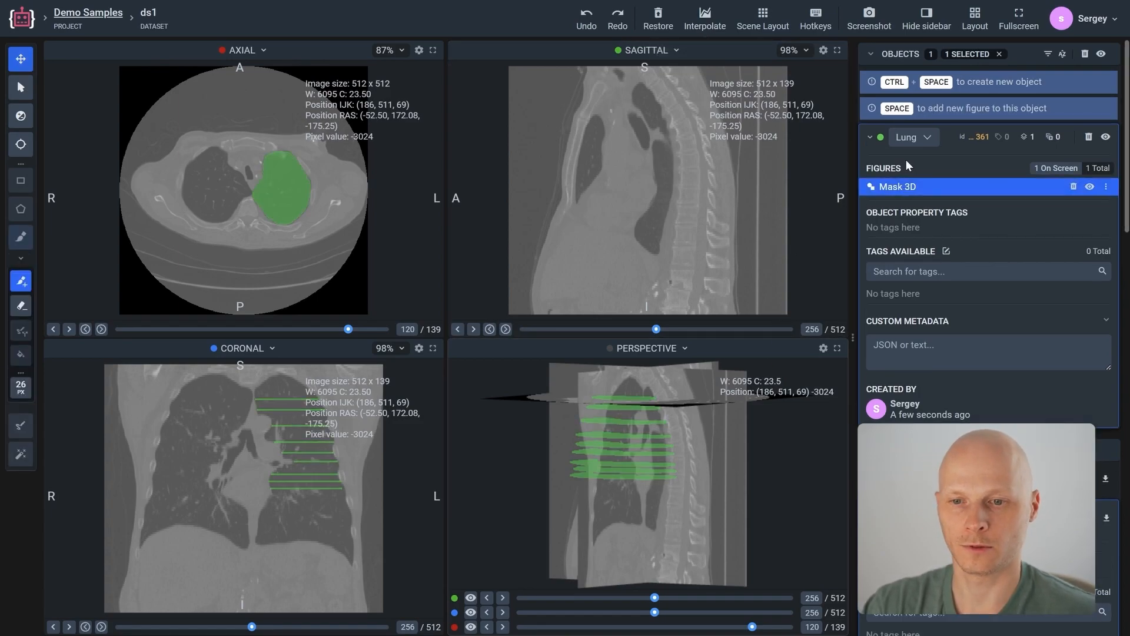
mouse_move(704, 17)
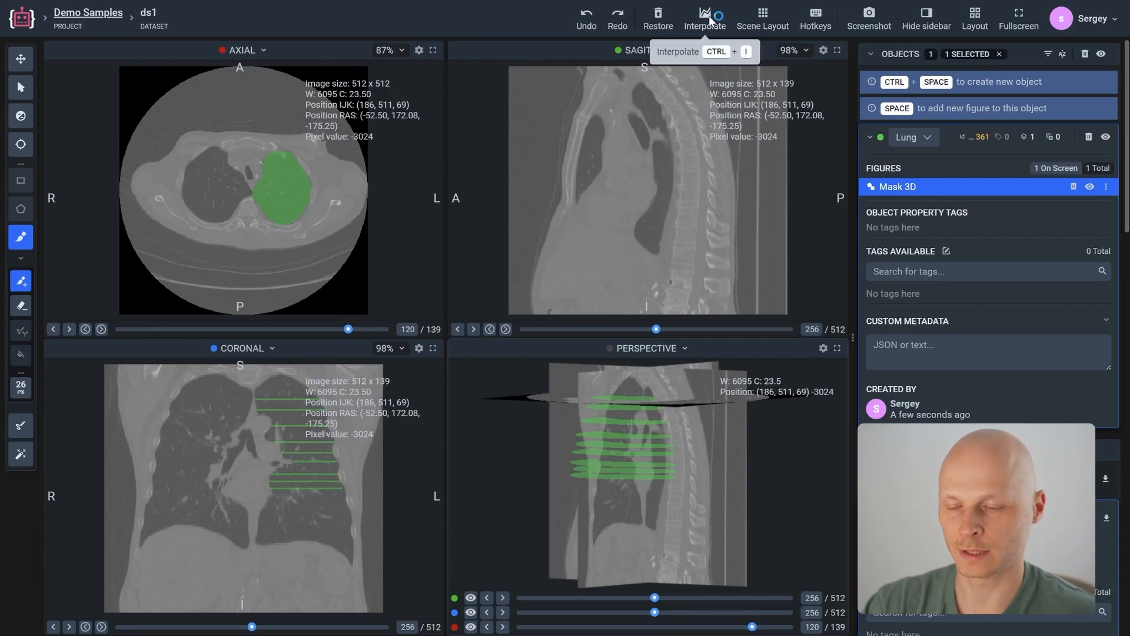
left_click(704, 13)
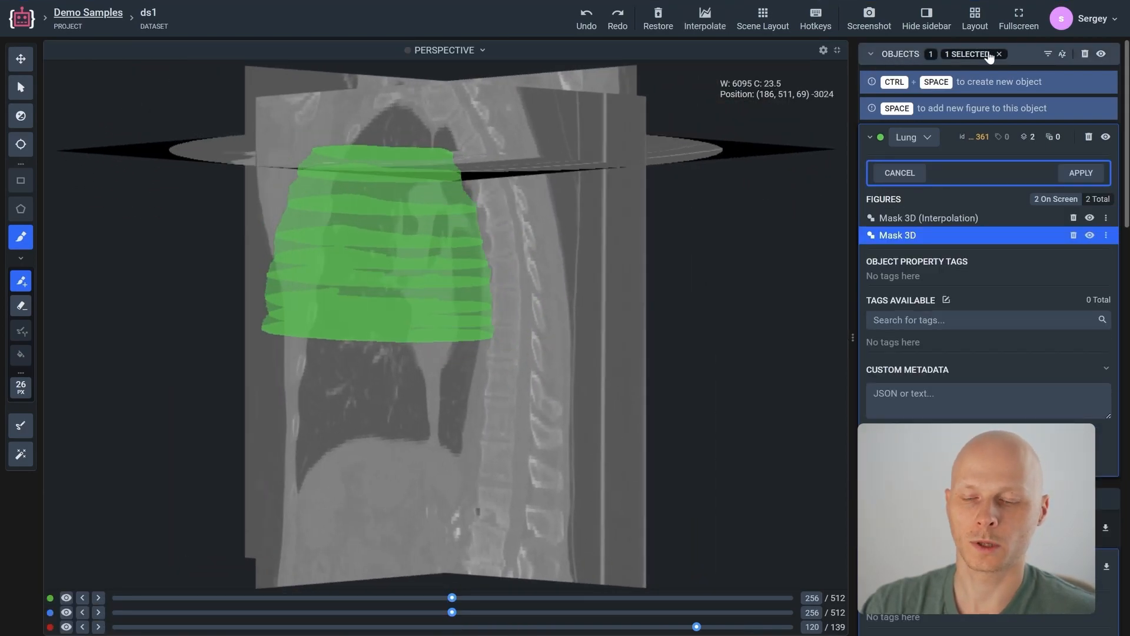
left_click(1079, 172)
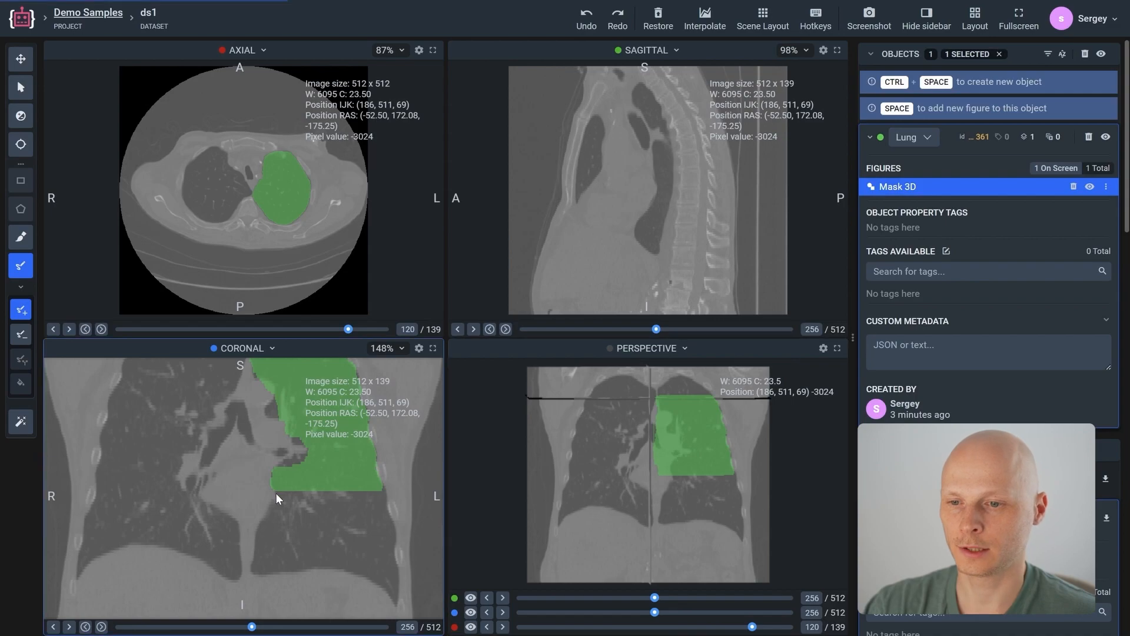
Brush the mask down to the lung base in coronal, then crosshair-sync views on a sagittal point
left_click_drag(272, 490, 252, 573)
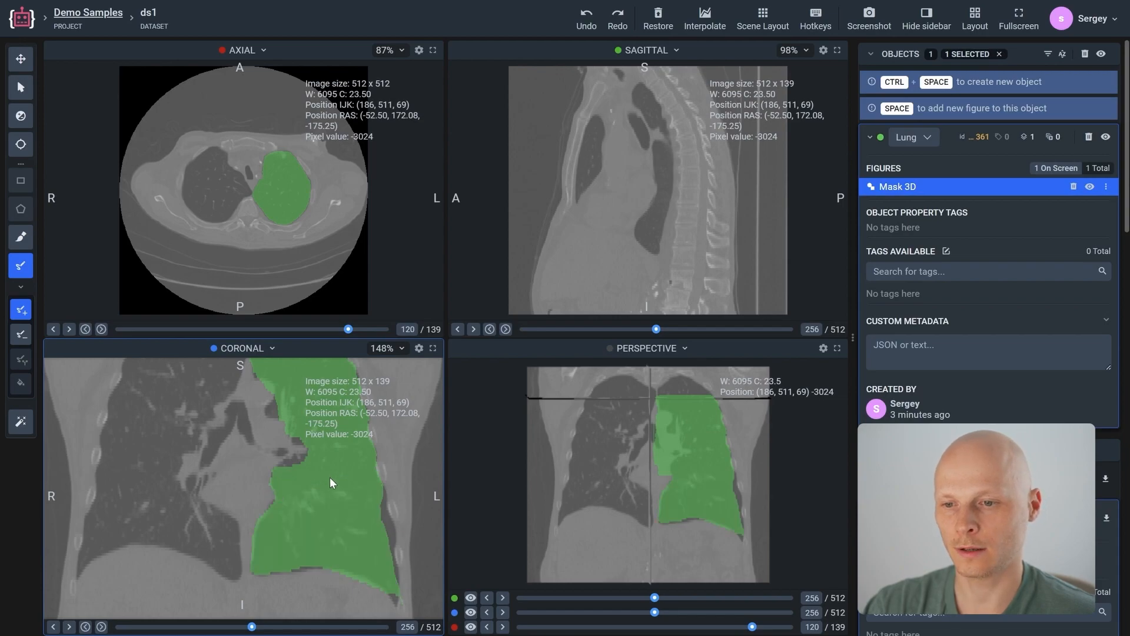
mouse_move(474, 27)
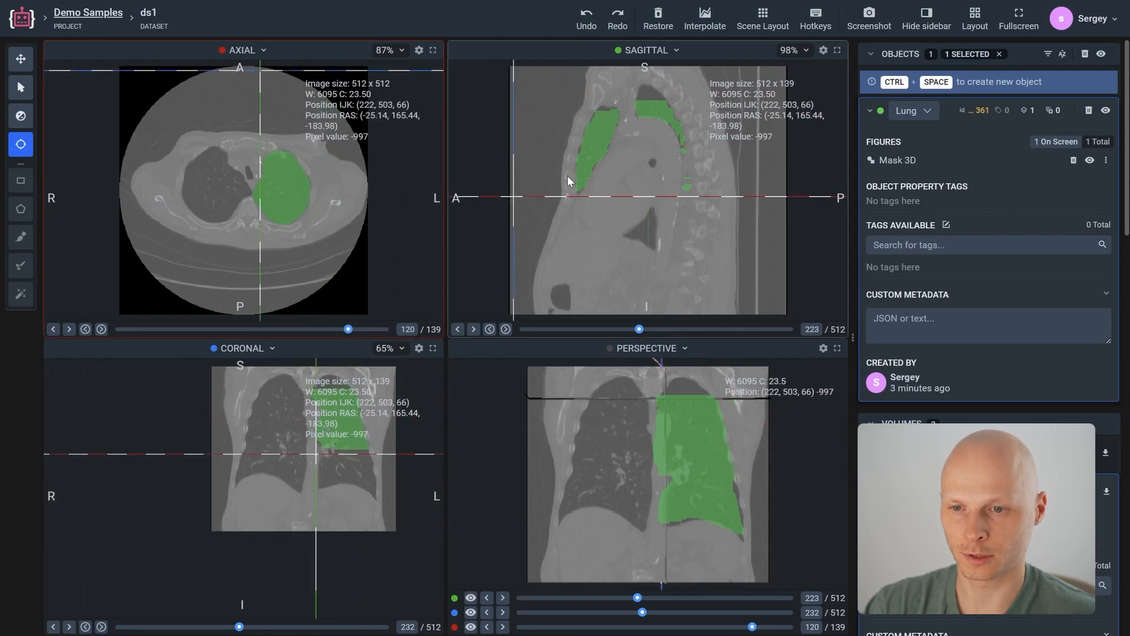
left_click(616, 133)
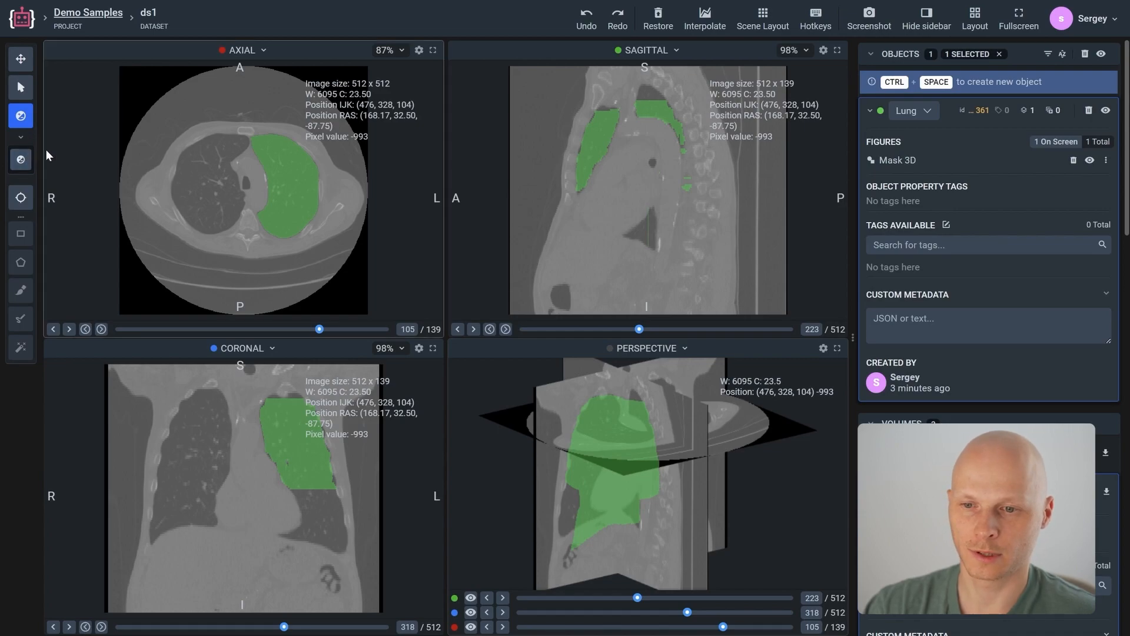
Adjust the W/C window by dragging on the axial image and choose a CT windowing preset
left_click(20, 159)
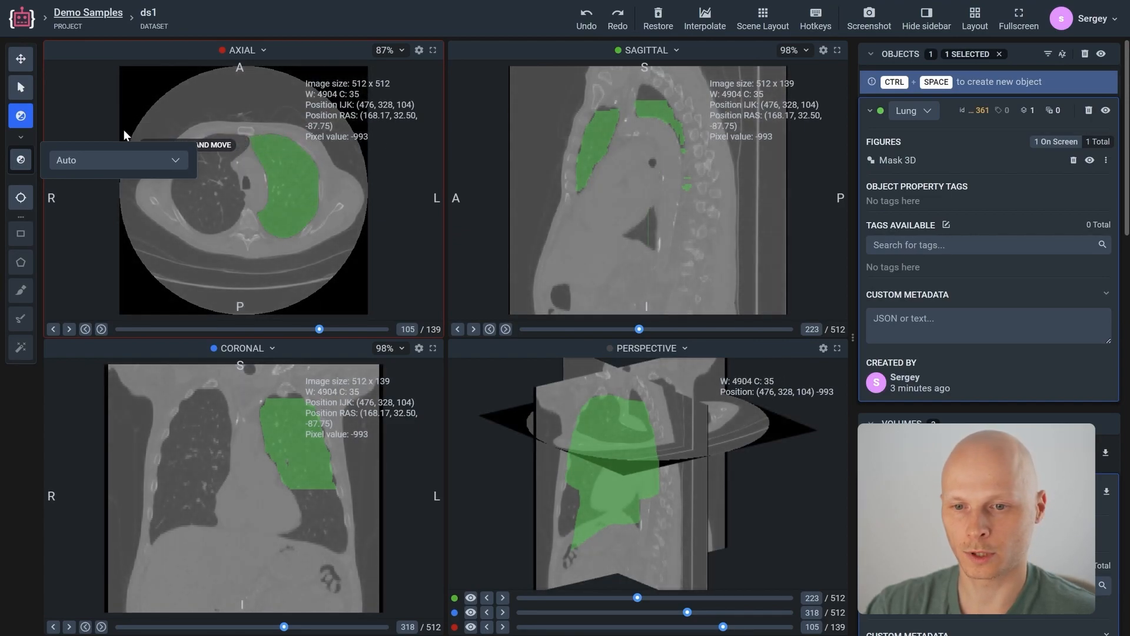
left_click_drag(144, 137, 282, 159)
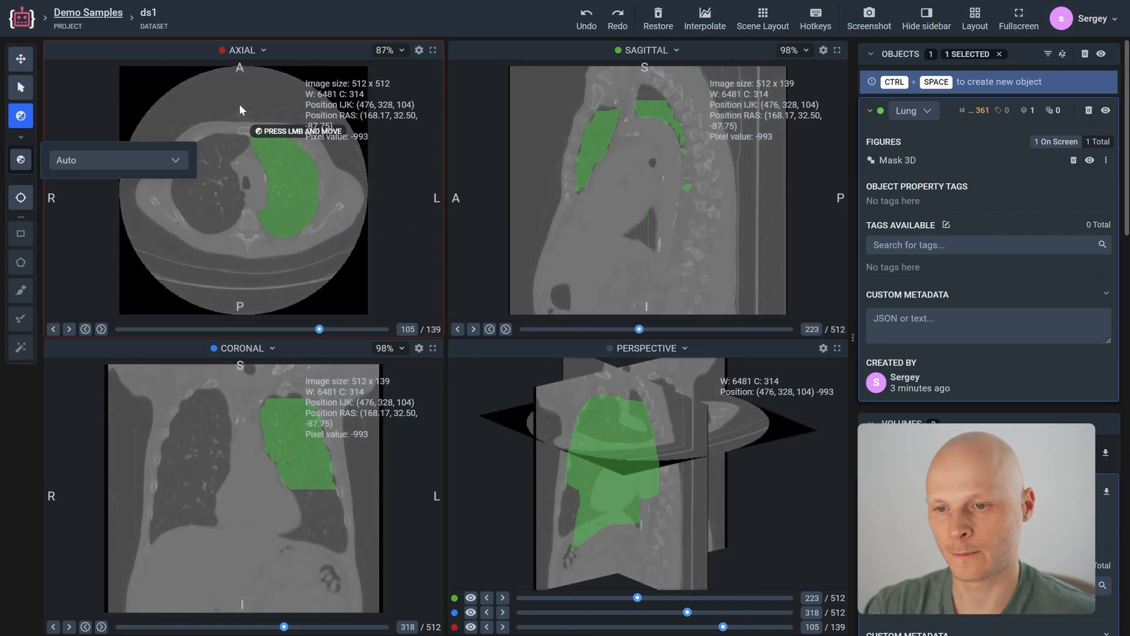
left_click(115, 159)
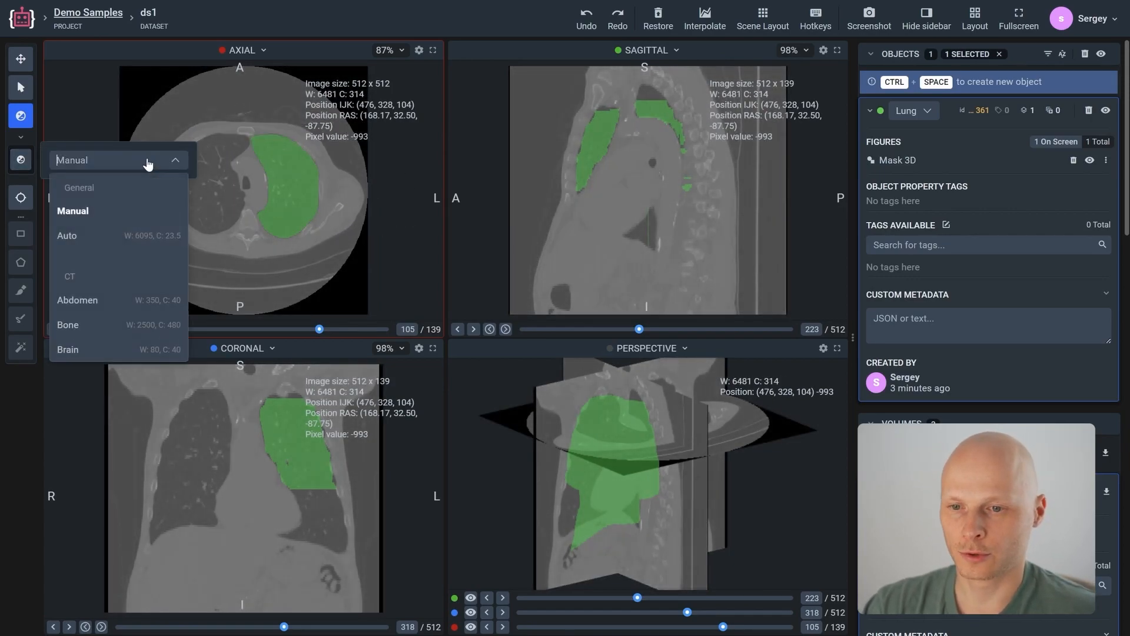
scroll("down", 3)
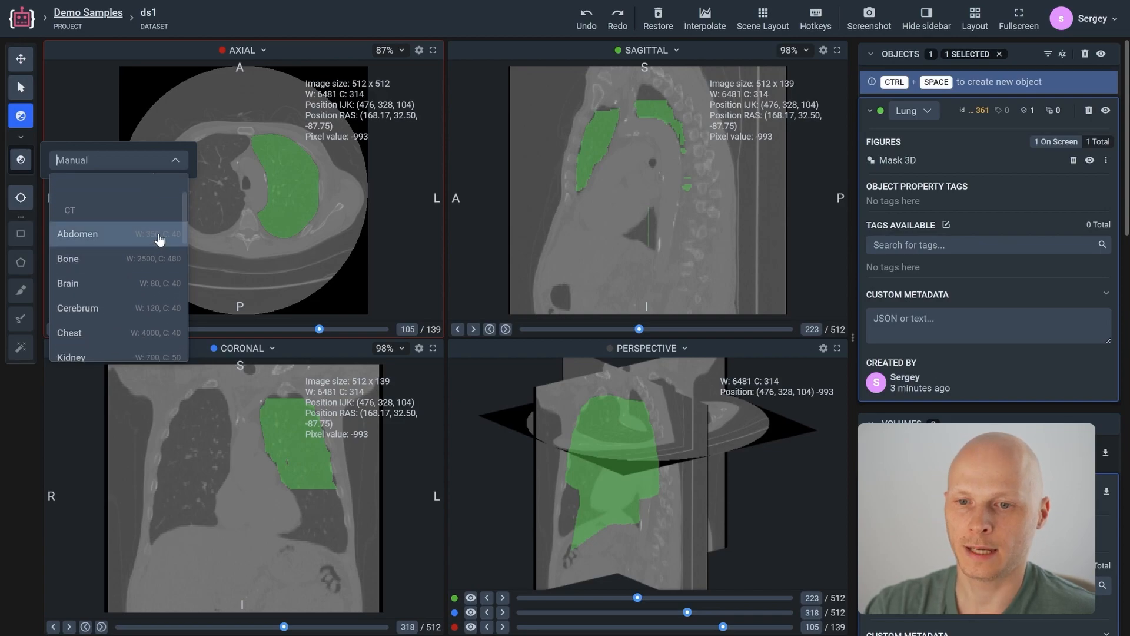
mouse_move(139, 211)
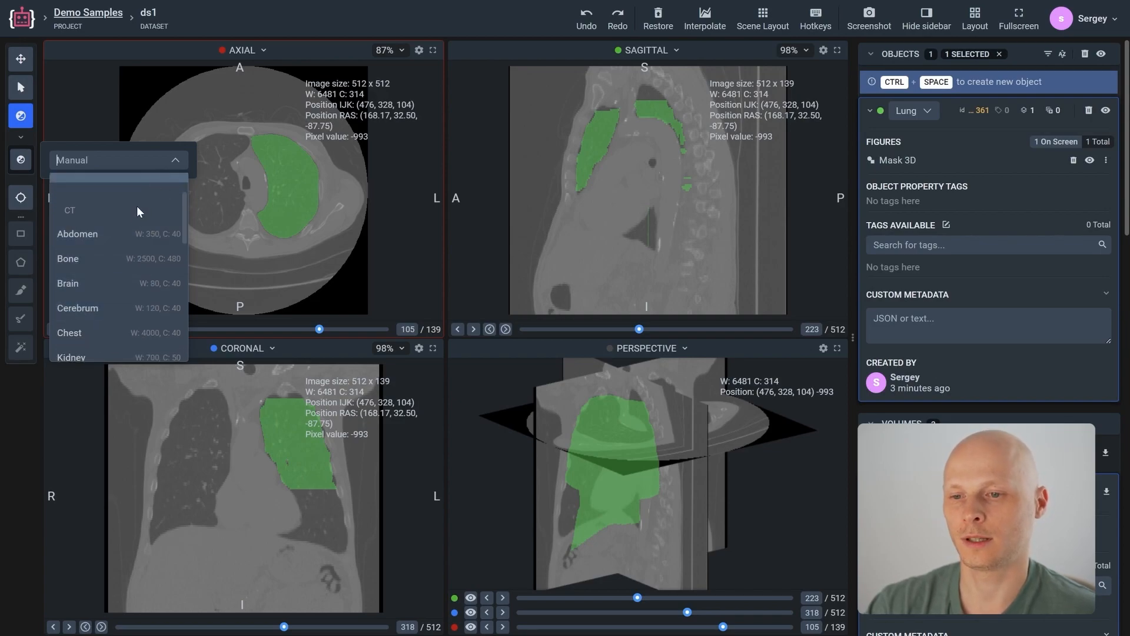
left_click(69, 258)
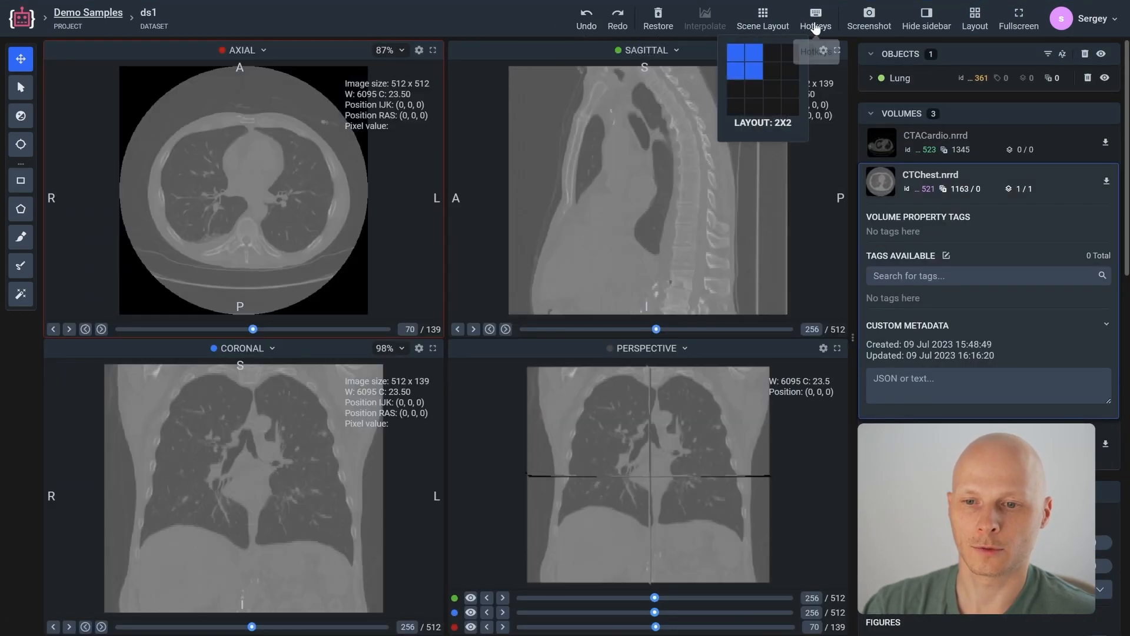
Show the Hotkeys reference dialog listing tool and figure commands
left_click(814, 17)
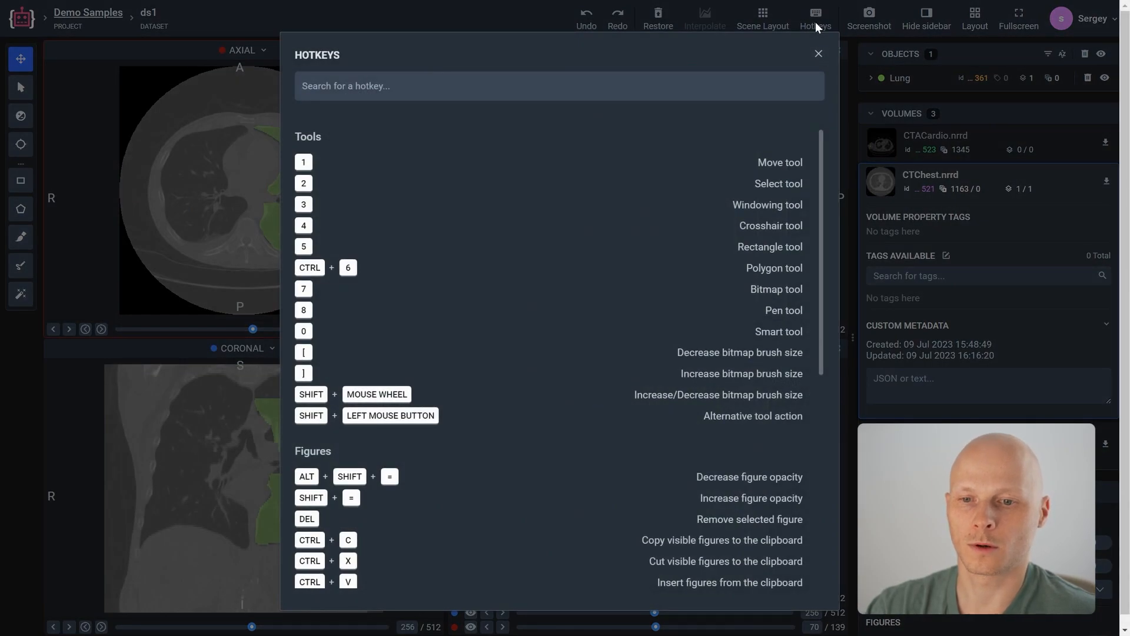
mouse_move(451, 352)
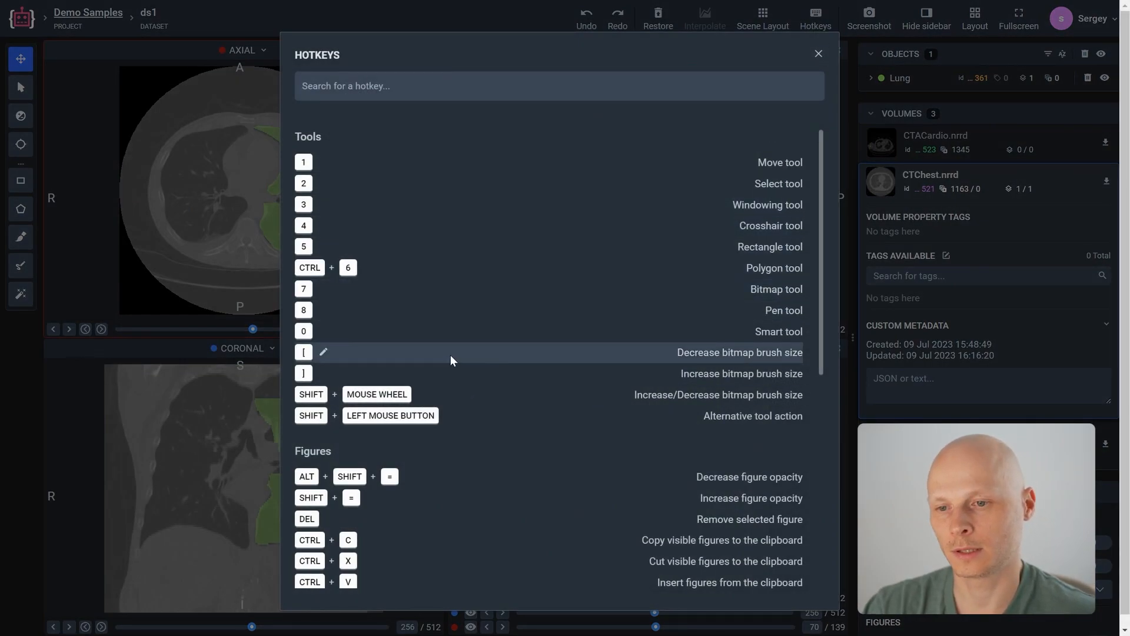
mouse_move(374, 267)
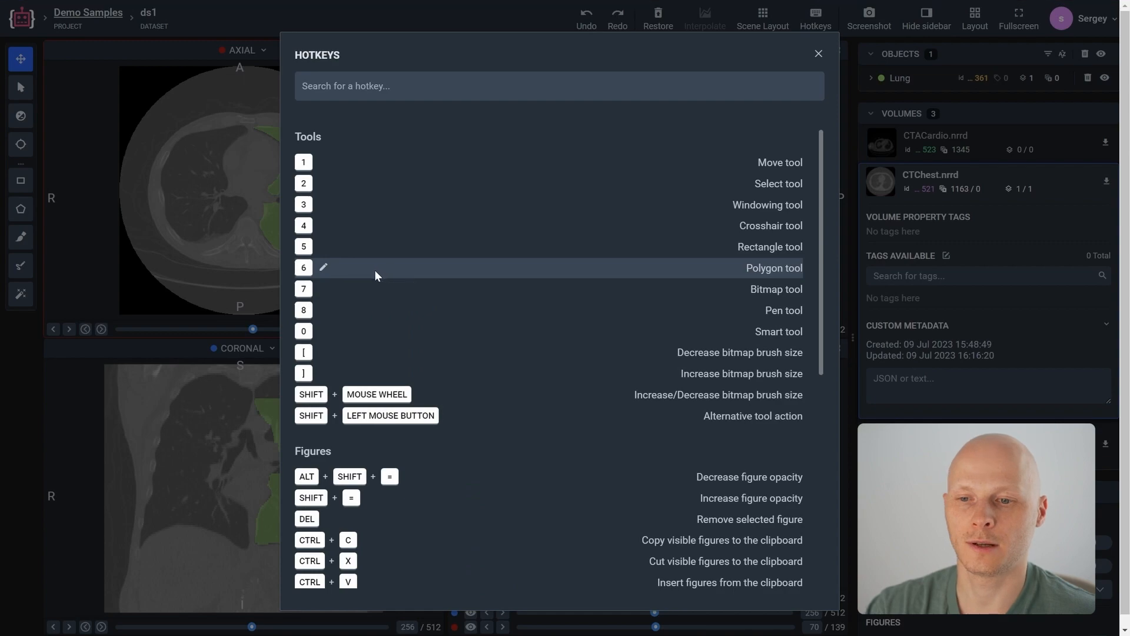